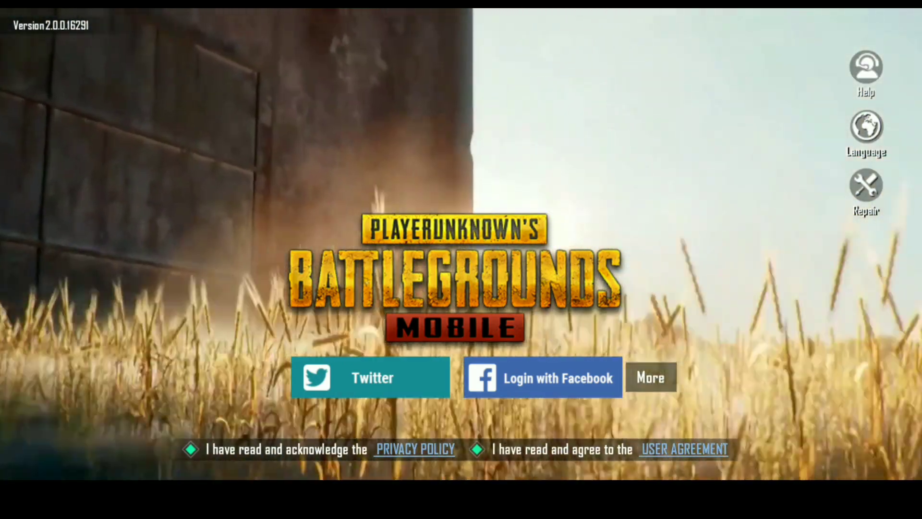
- Leave the PUBG Mobile 2.0 login screen and launch Google Play Store's Games home
click(651, 377)
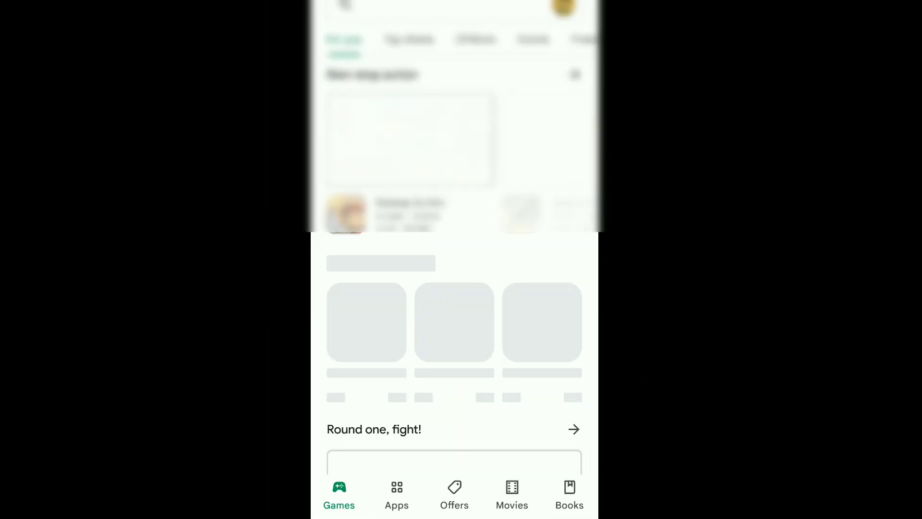
- Find PUBG MOBILE and view its listing down to ratings and About this game
click(563, 7)
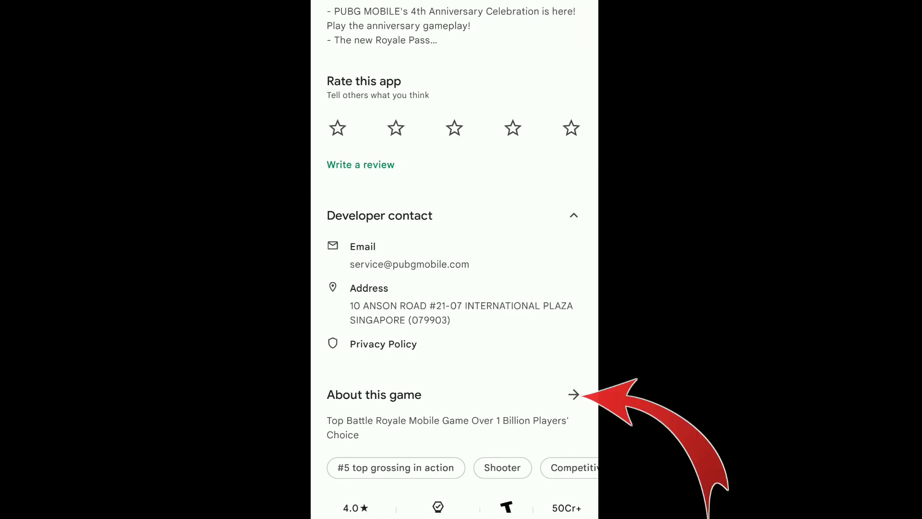
- Run the downloaded PUBG APK from Drive and reach its Install unknown apps setting
click(572, 394)
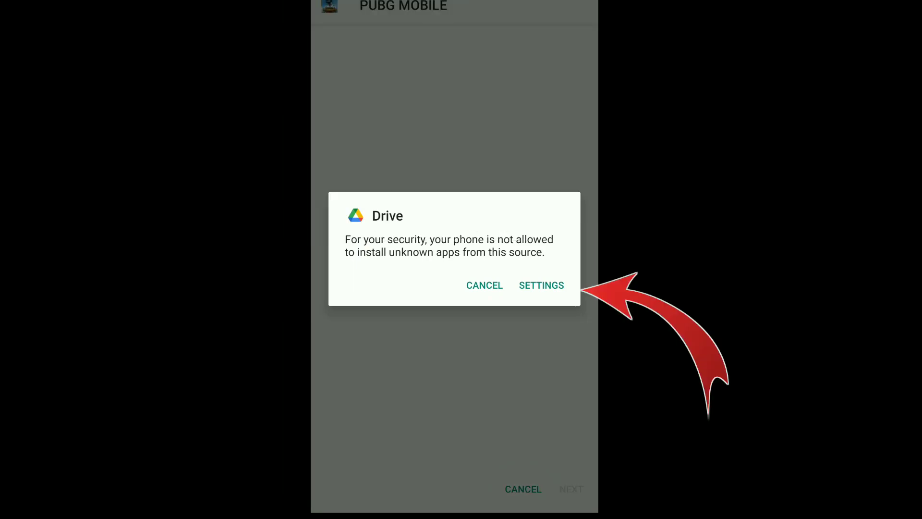
click(540, 286)
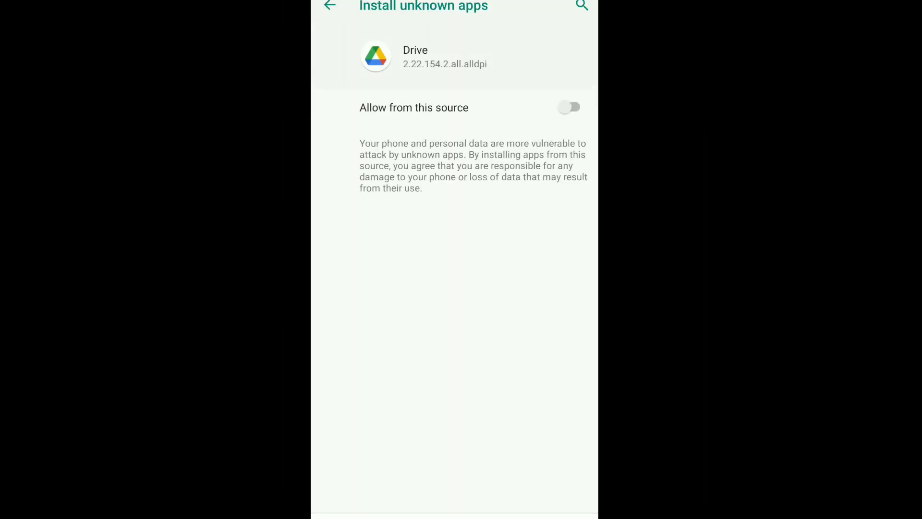